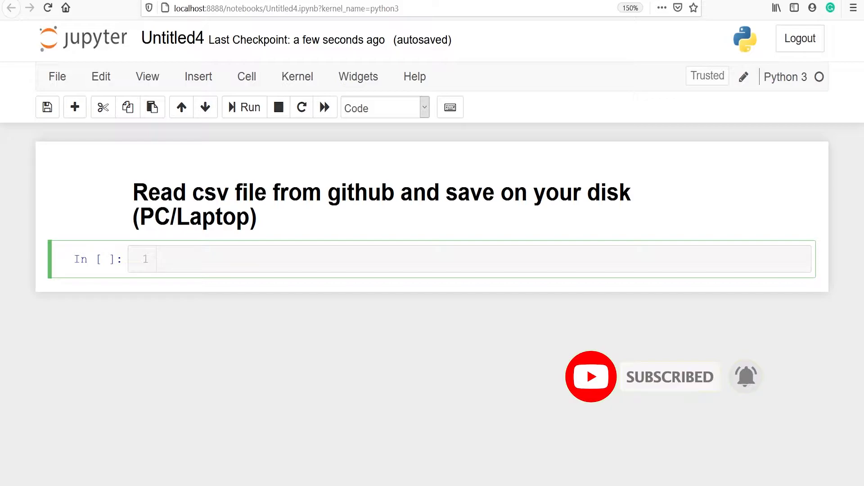
Type 'import pandas as pd' into the first code cell.
type("i")
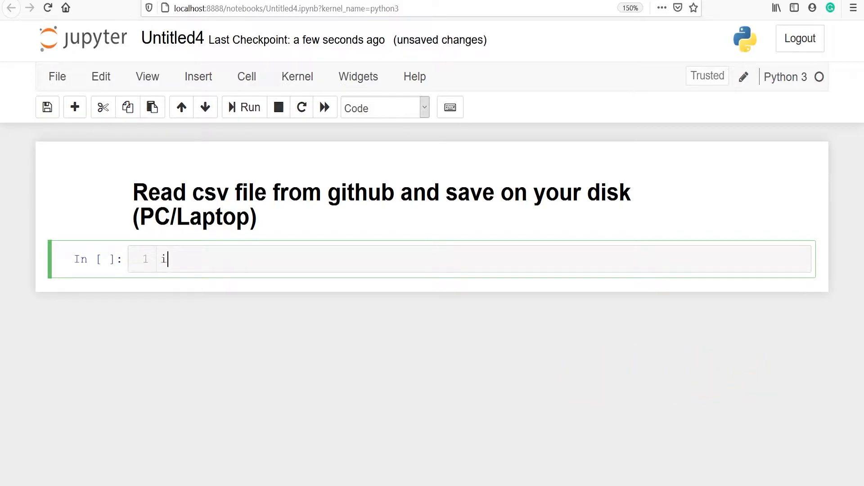
type("mport pandas")
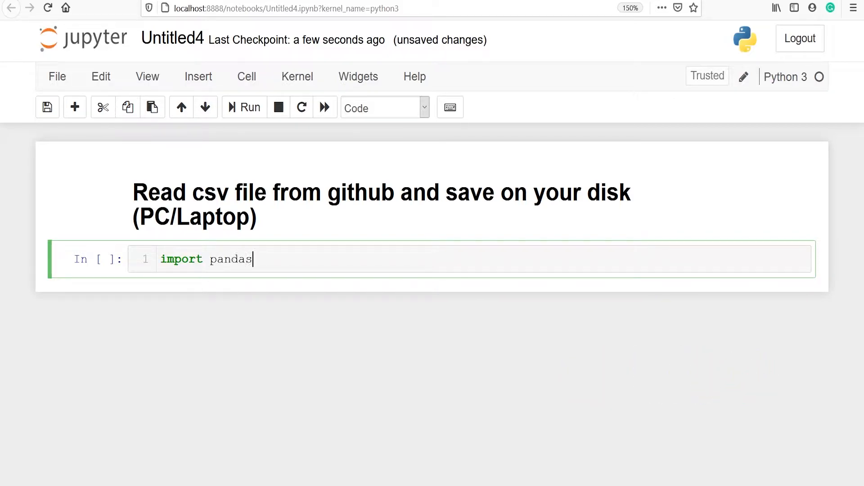
type("as pd")
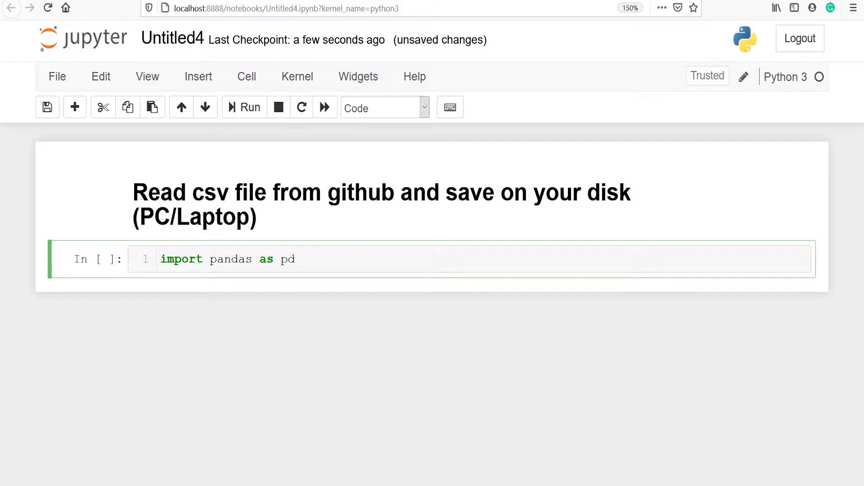
Open gapminder.csv from the siddiquiamir/dataset repository on GitHub.
left_click(244, 107)
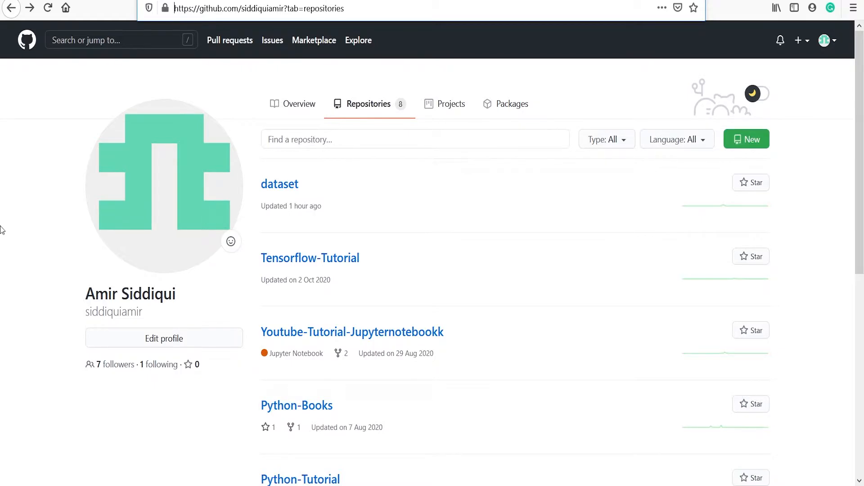
mouse_move(279, 183)
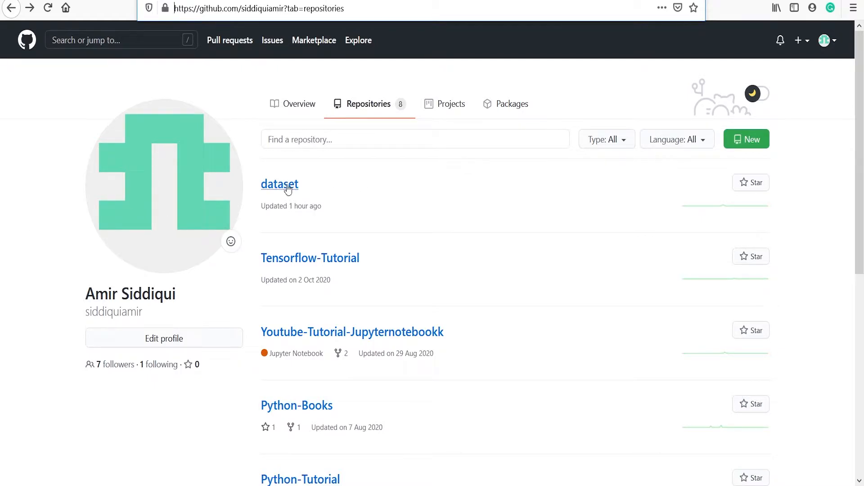
left_click(279, 184)
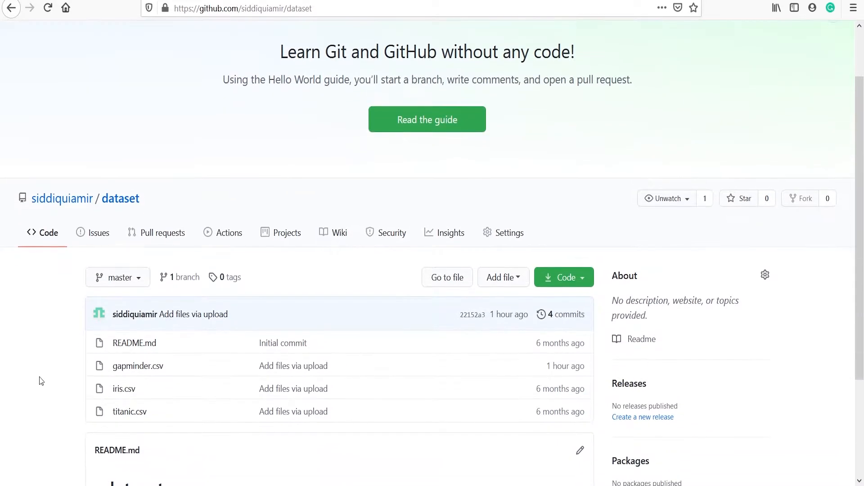
scroll("down", 3)
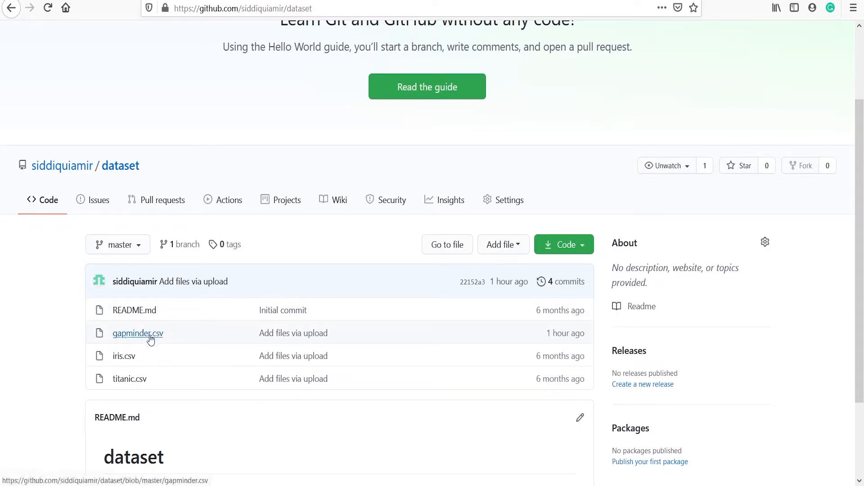
left_click(137, 333)
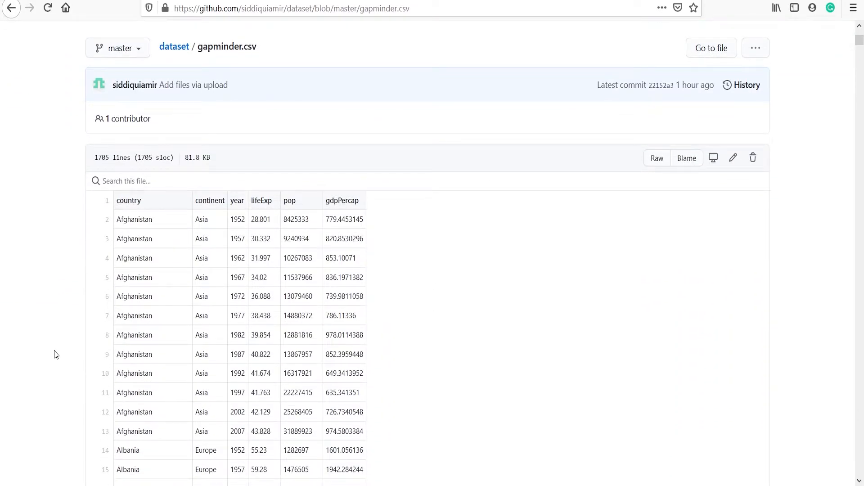
mouse_move(616, 217)
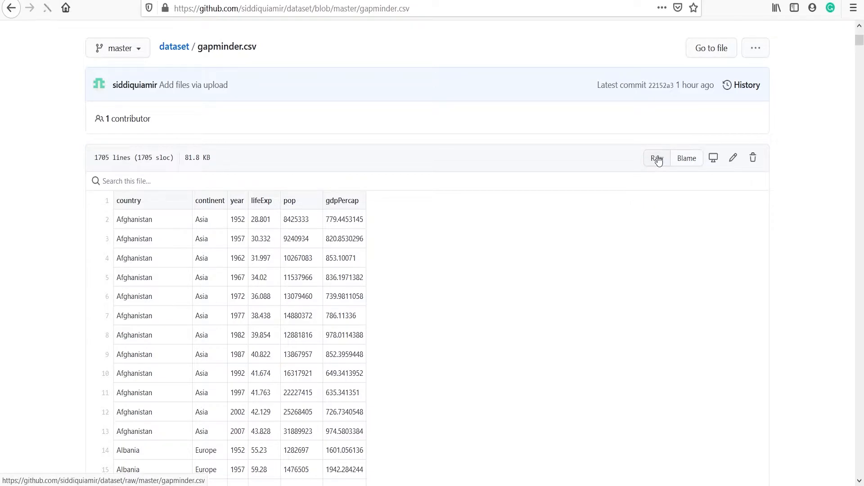
View gapminder.csv as raw text and select its web address.
left_click(655, 158)
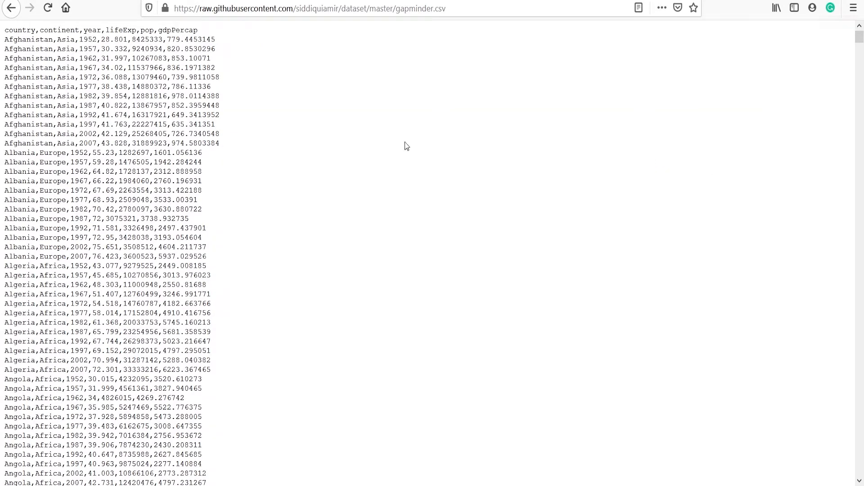
mouse_move(468, 36)
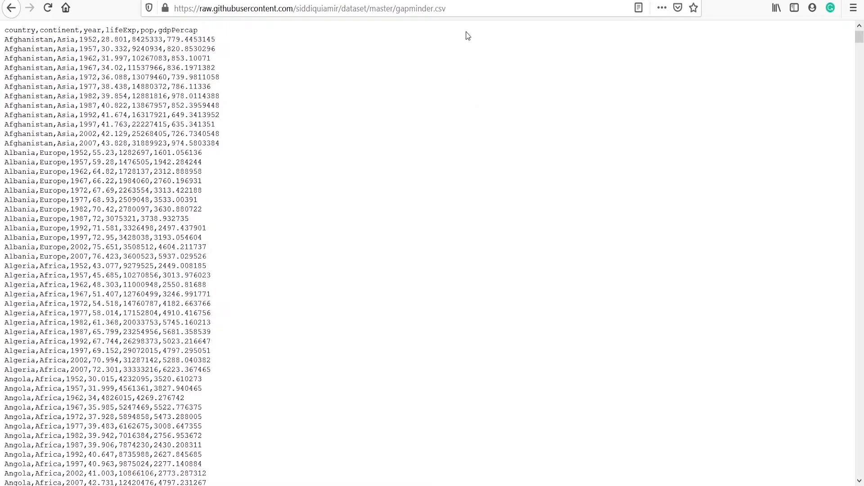
left_click(309, 8)
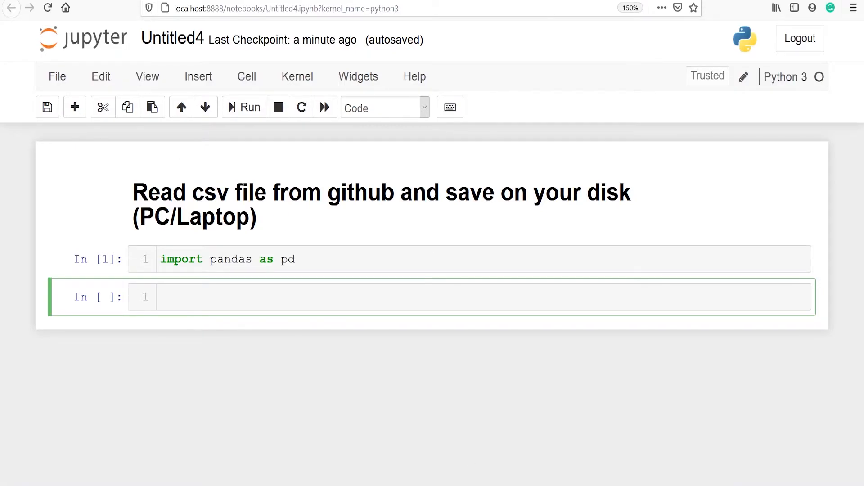
Read the raw gapminder.csv URL into df with pd.read_csv.
type("df =")
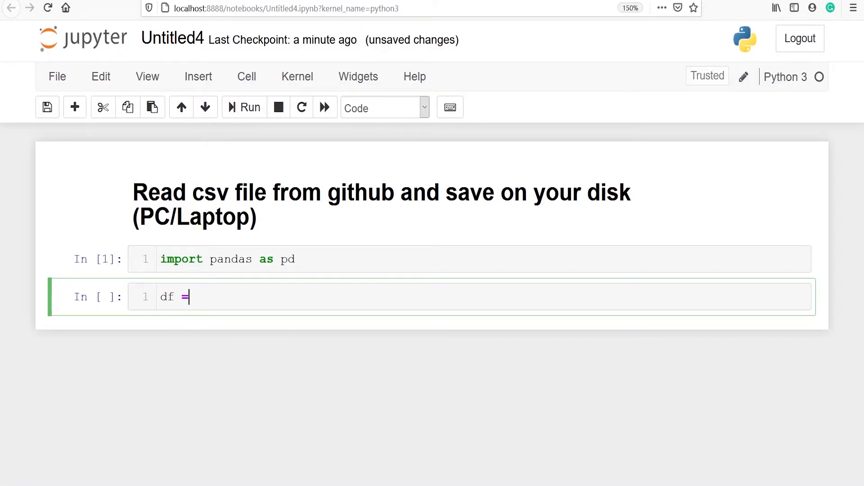
type("pd.")
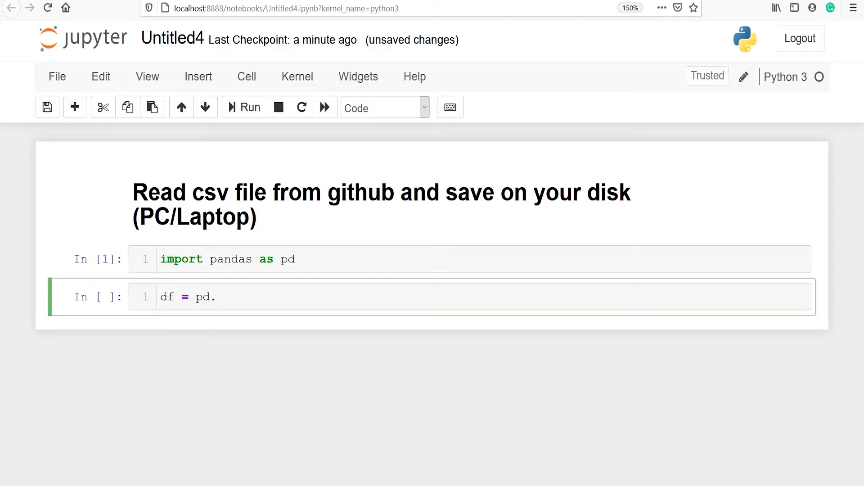
type("read_")
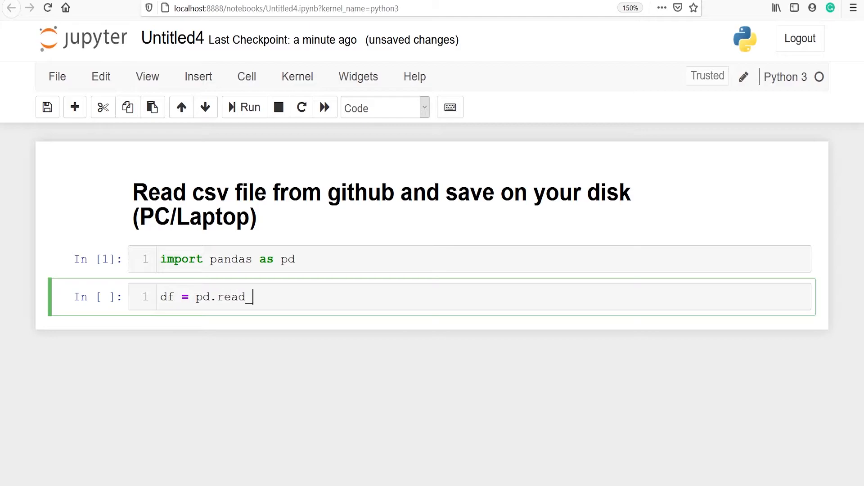
type("csv")
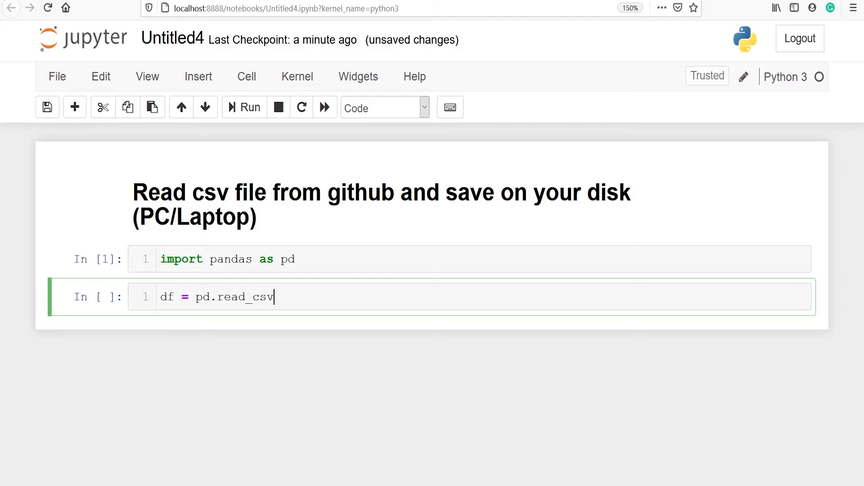
type("()")
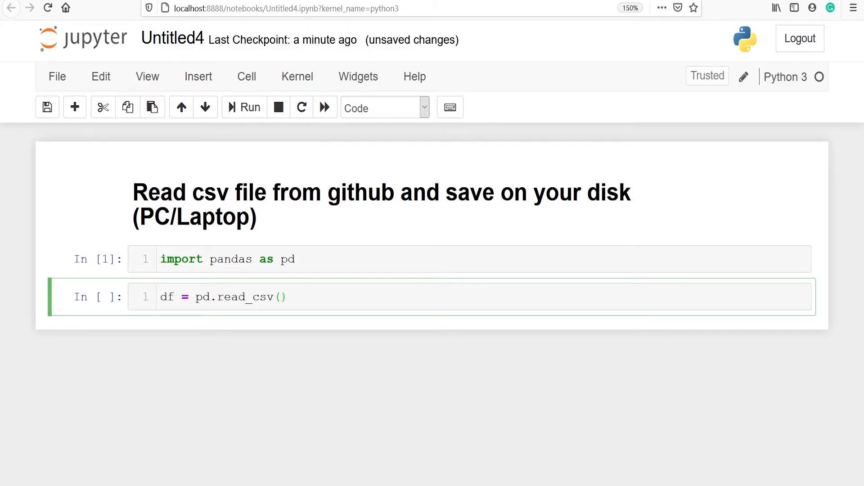
type("\"\"")
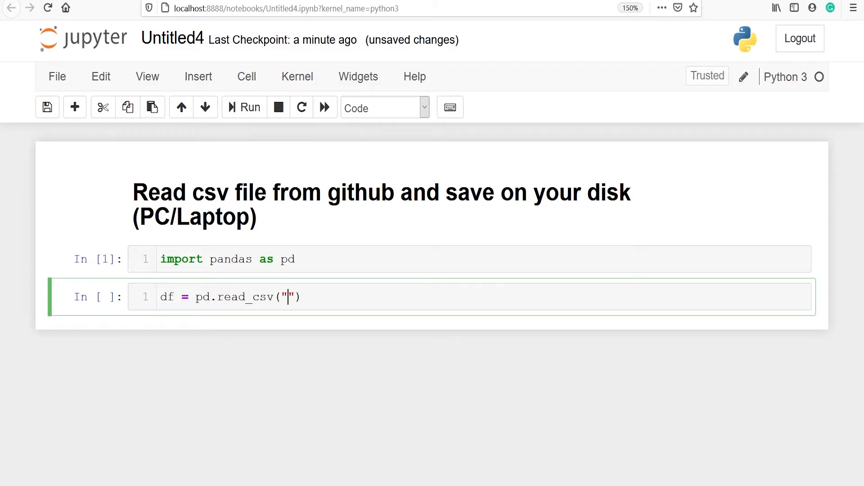
type("https://raw.githubusercontent.com/siddiquiamir/dataset/master/gapminder.csv")
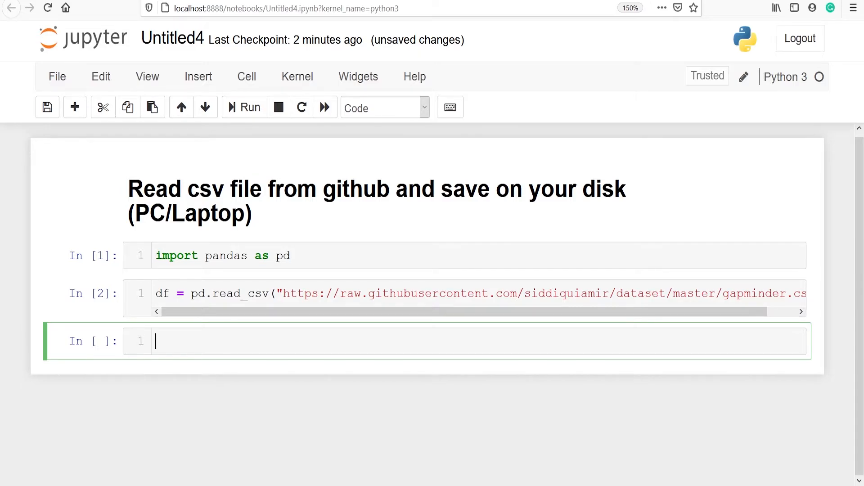
Run df.head() to show the first five gapminder rows.
type("df.head")
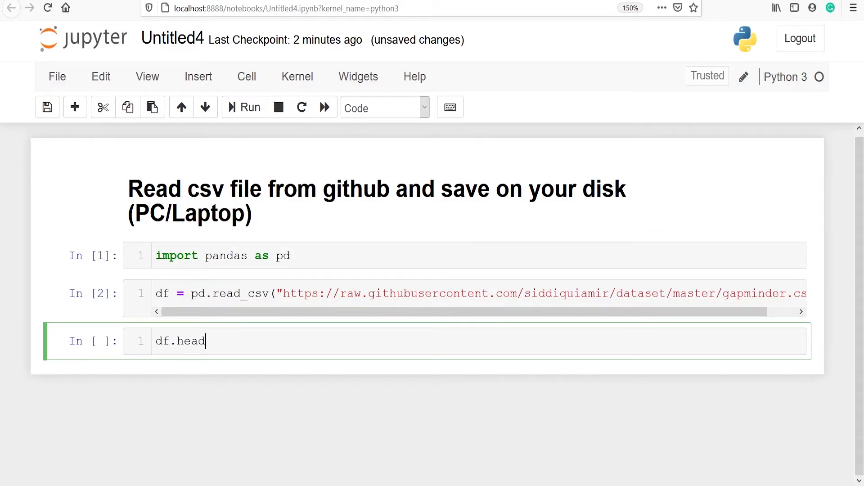
left_click(243, 108)
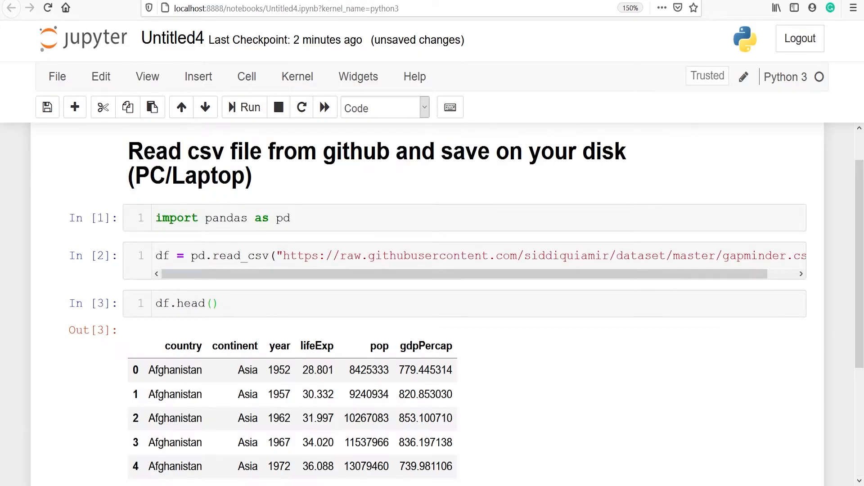
scroll("down", 3)
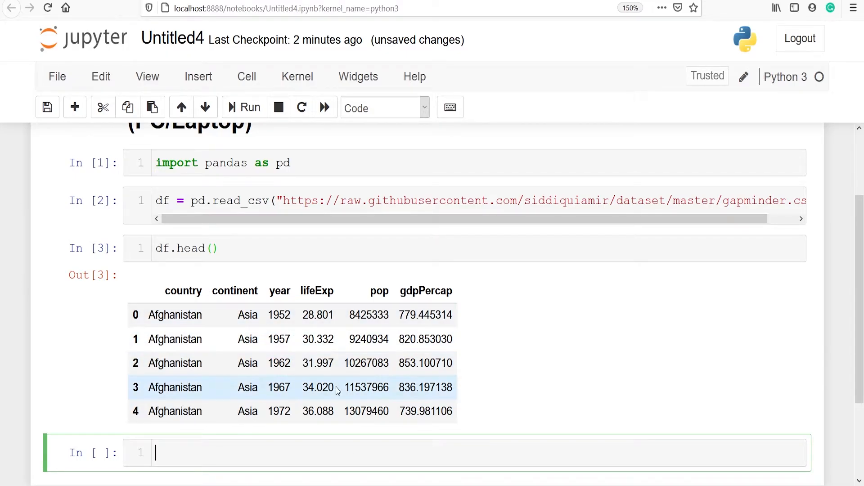
mouse_move(795, 309)
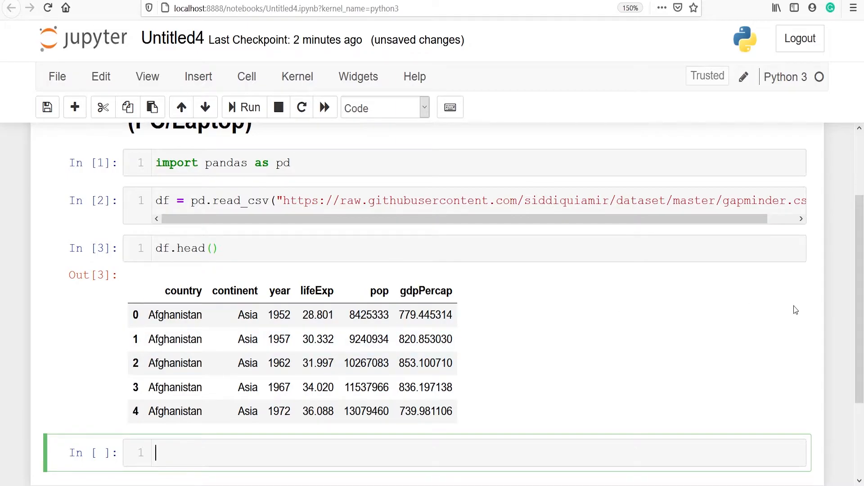
scroll("down", 3)
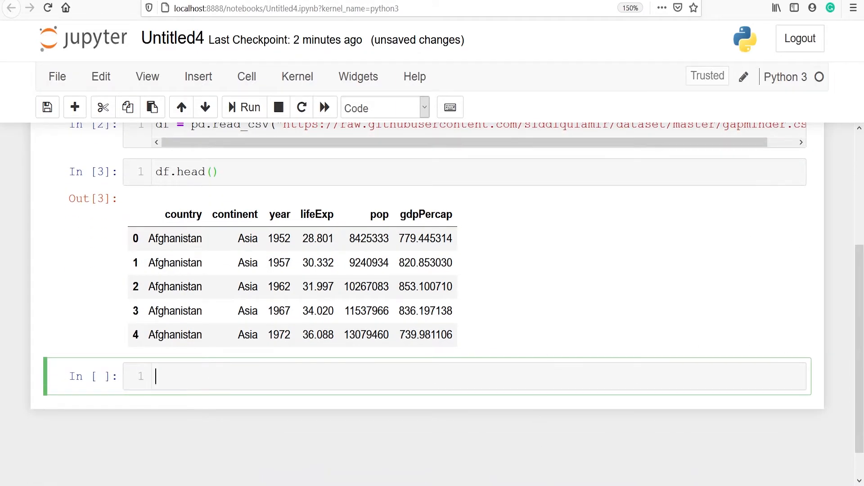
type("df.tai")
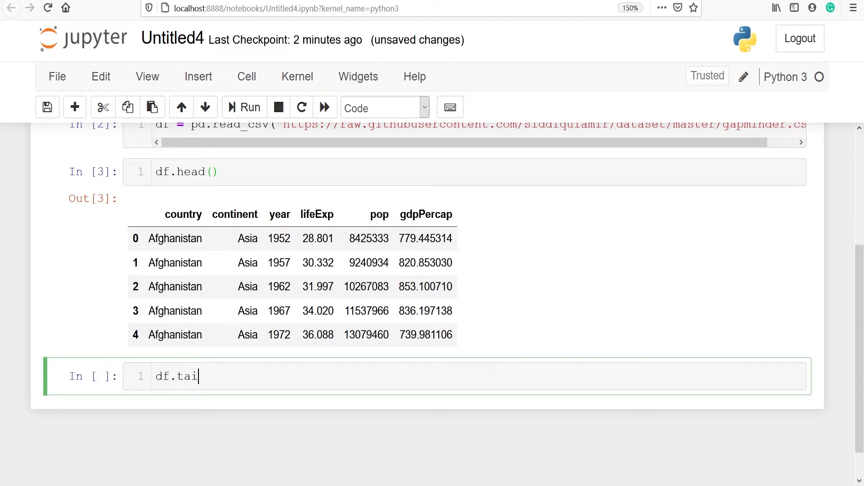
Finish and run df.tail() to show the last five rows, ending with Zimbabwe 2007.
type("l()")
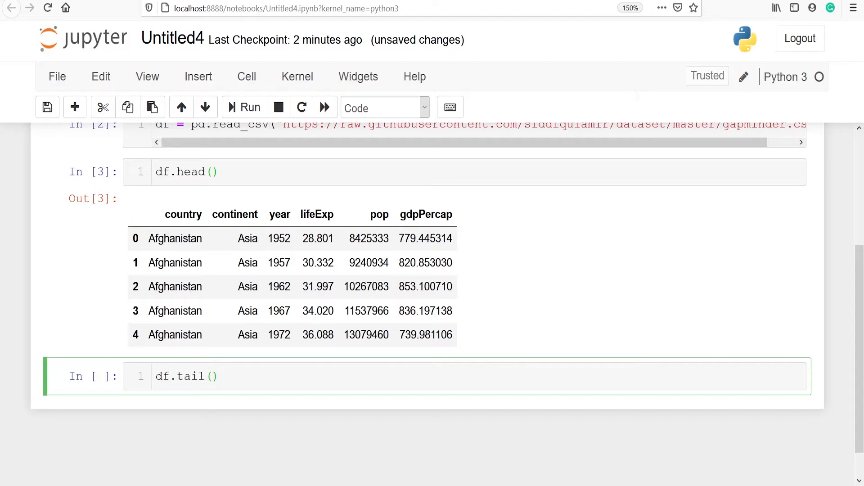
left_click(216, 376)
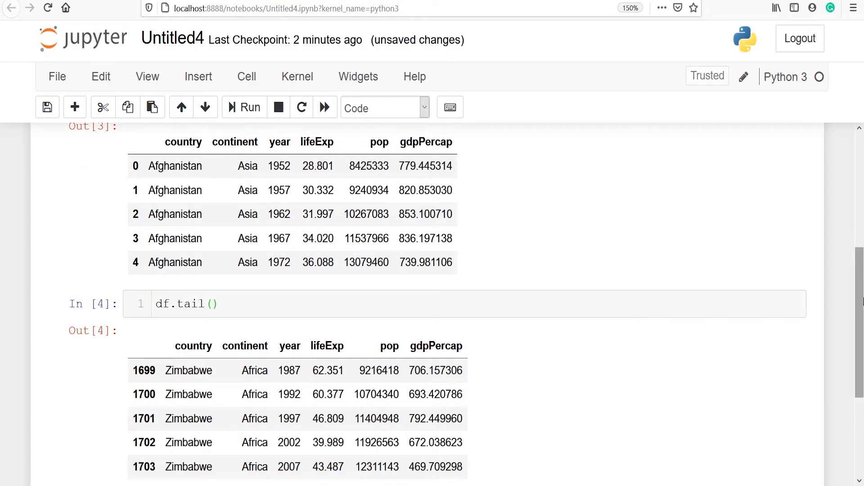
scroll("down", 3)
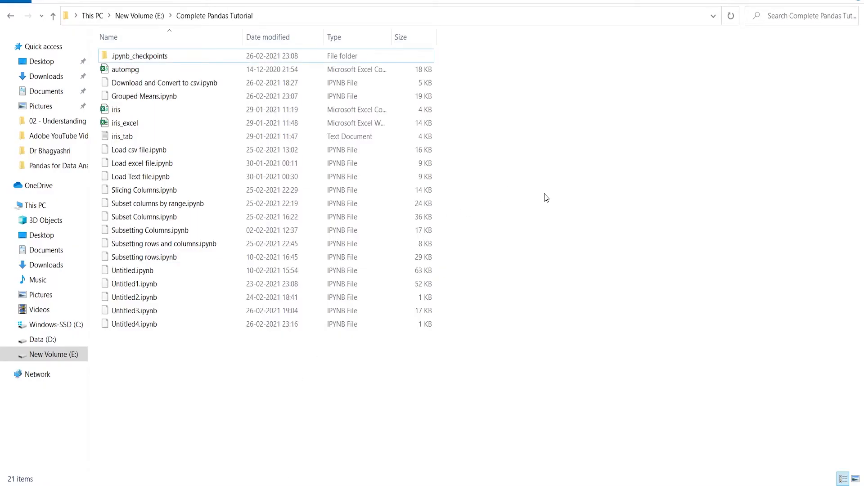
Check the Complete Pandas Tutorial folder for a gapminder file, then return to Jupyter.
left_click(139, 150)
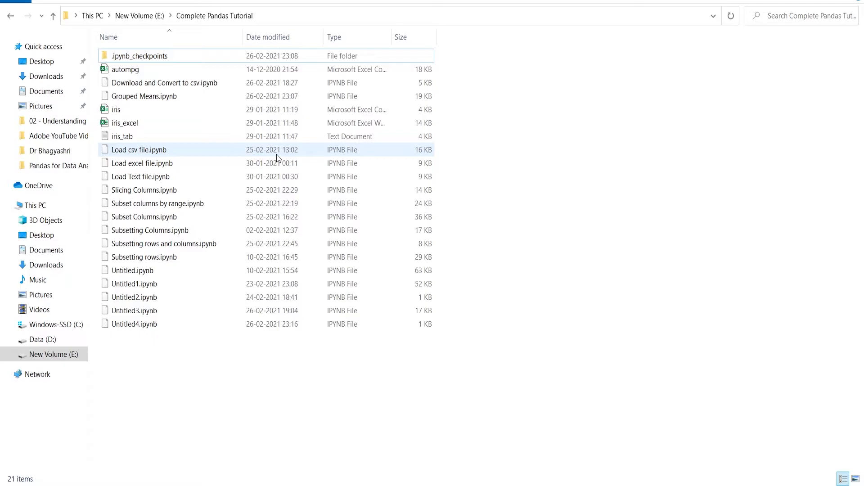
mouse_move(201, 152)
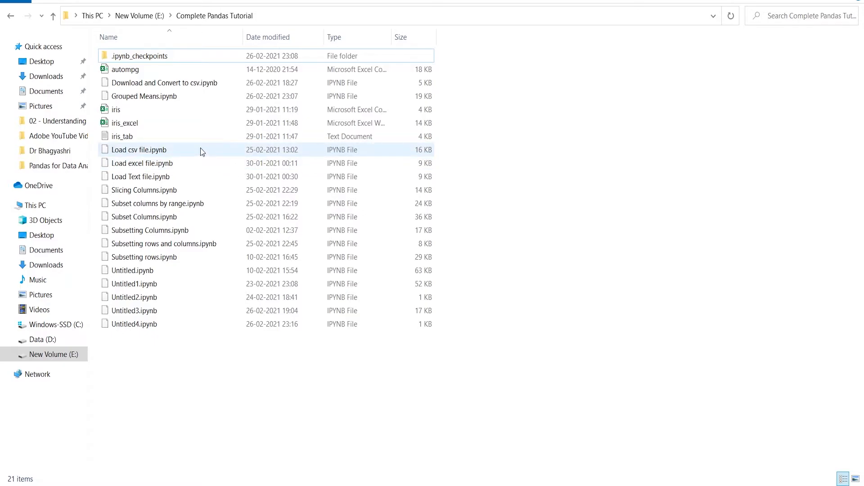
left_click(143, 96)
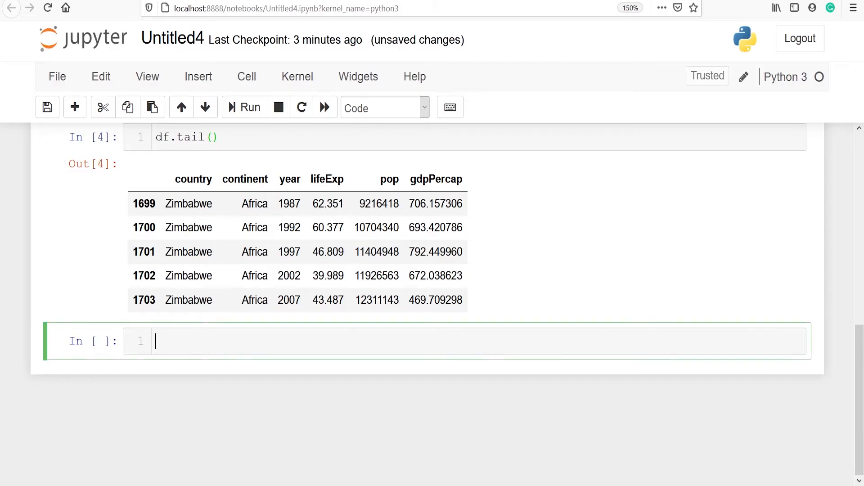
Run df.to_csv("gapminder.csv") to write the DataFrame to disk.
type("d")
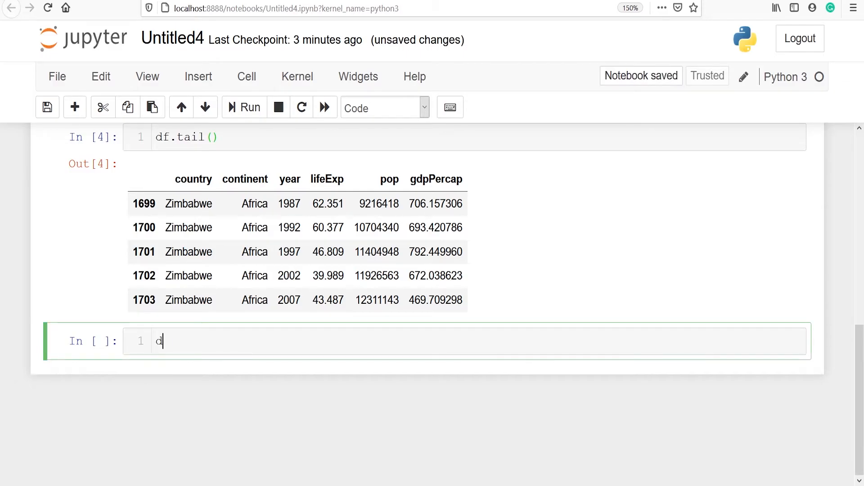
type("f.to_cs")
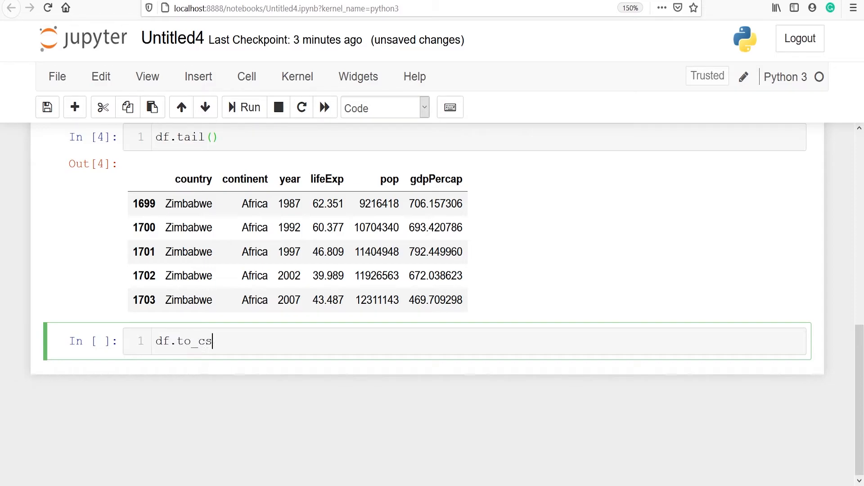
type("v")
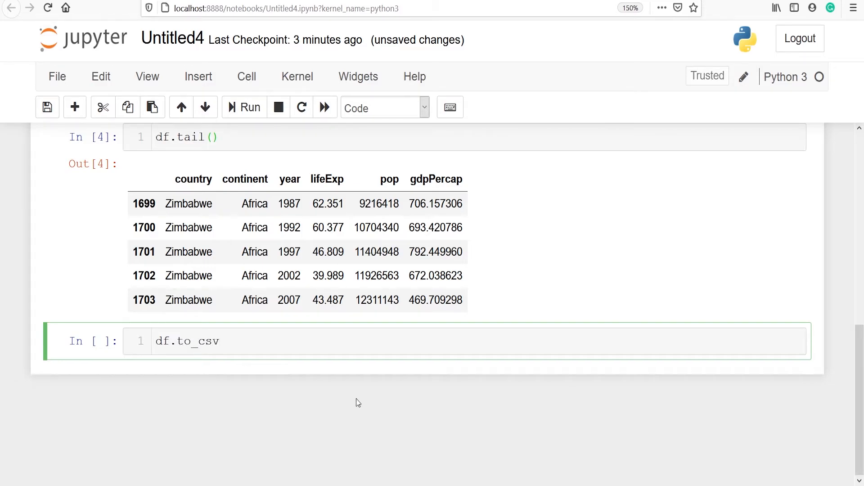
mouse_move(278, 349)
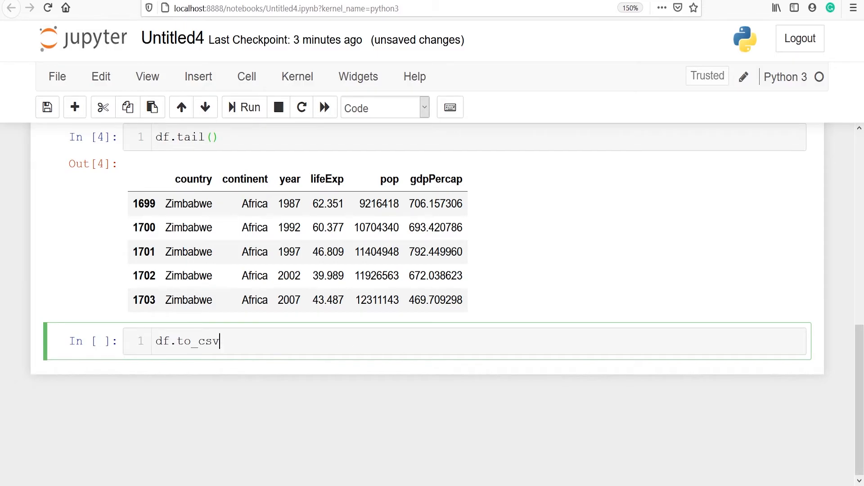
type("()")
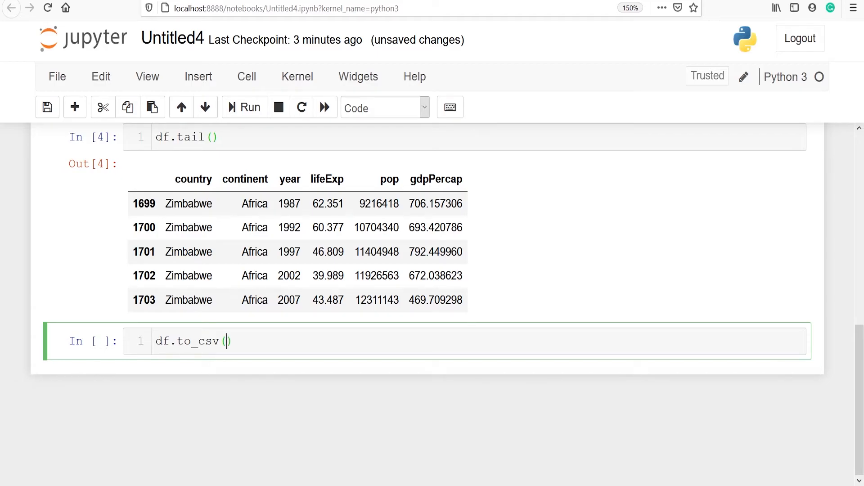
type("\"\"")
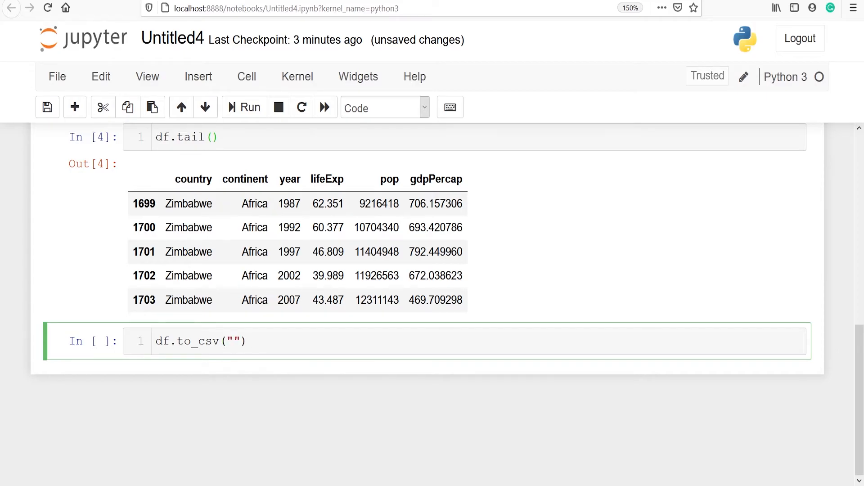
type("ga")
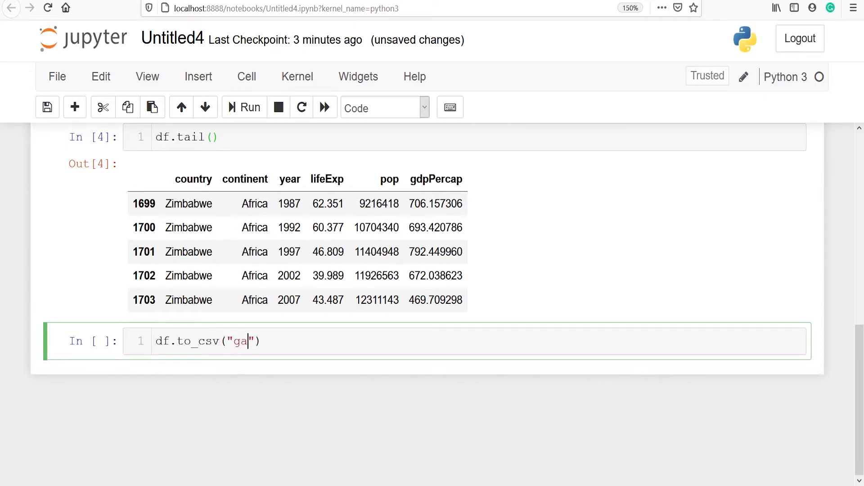
type("pminder")
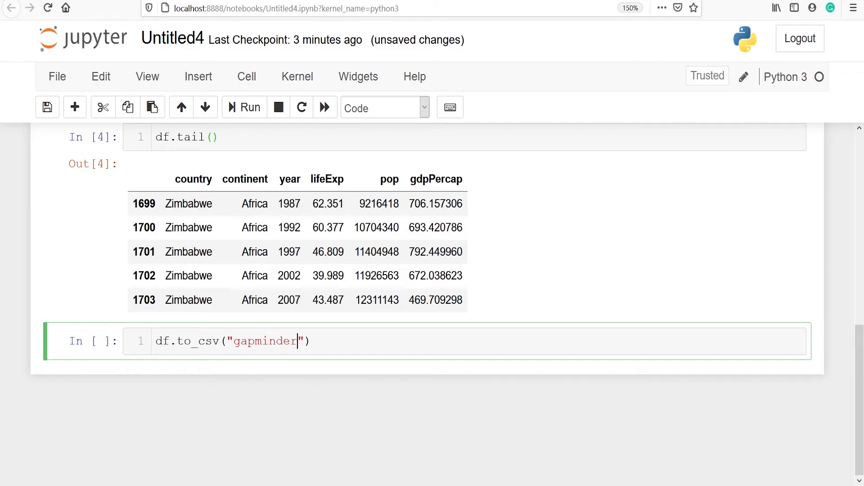
type(".csv")
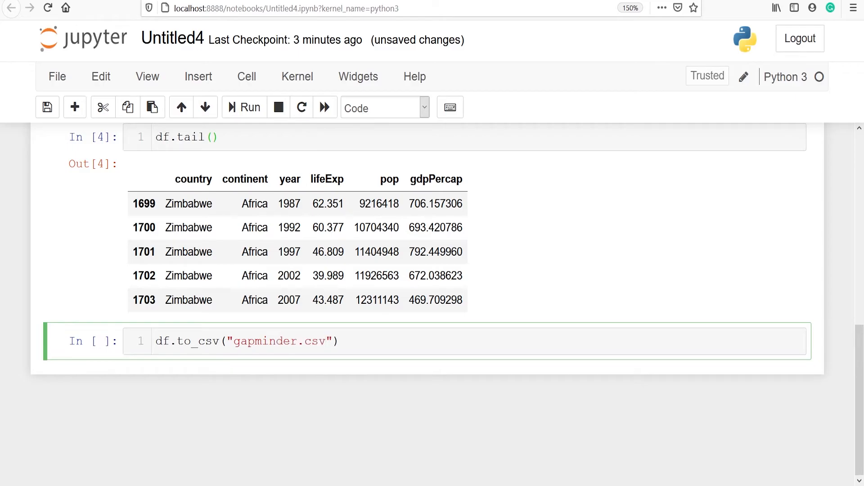
left_click(248, 107)
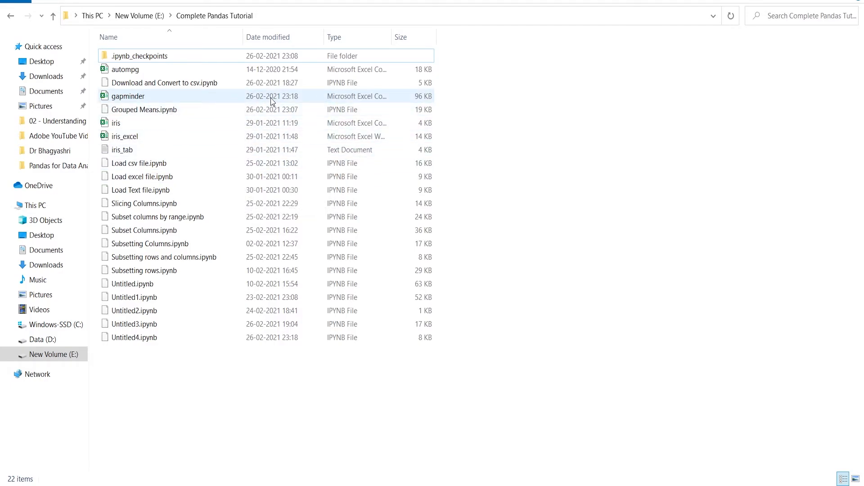
Open the new gapminder file from Complete Pandas Tutorial in Excel.
left_click(116, 123)
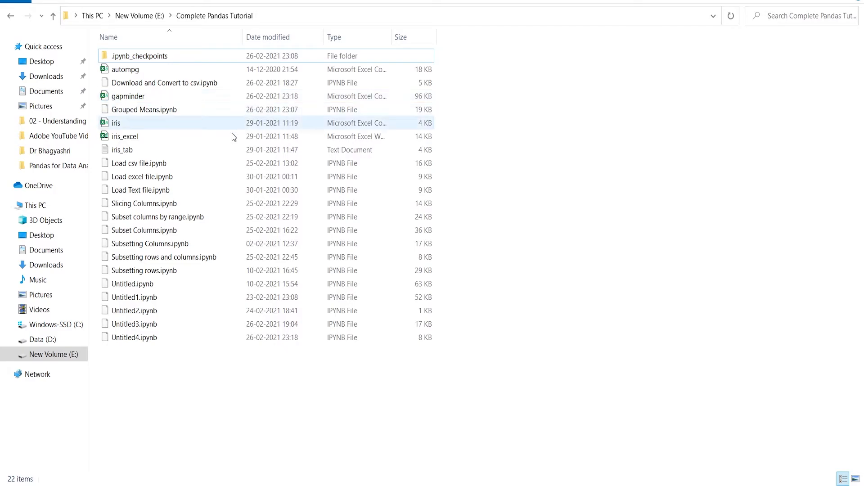
left_click(128, 96)
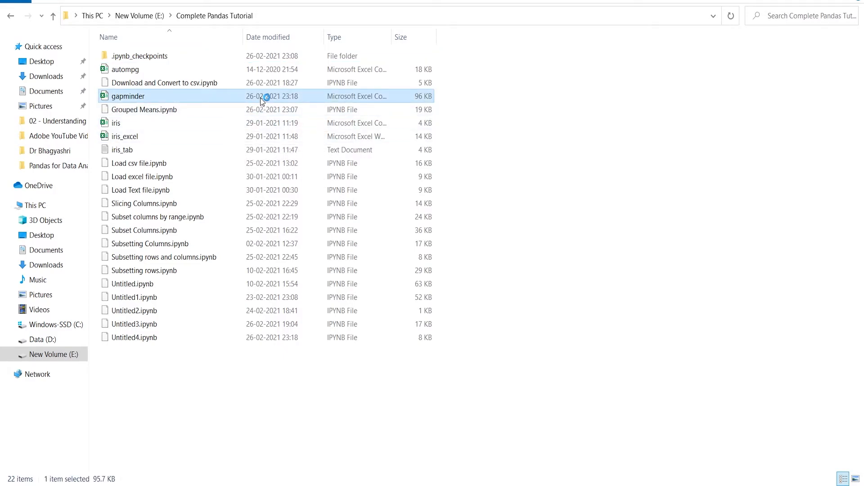
double_click(128, 95)
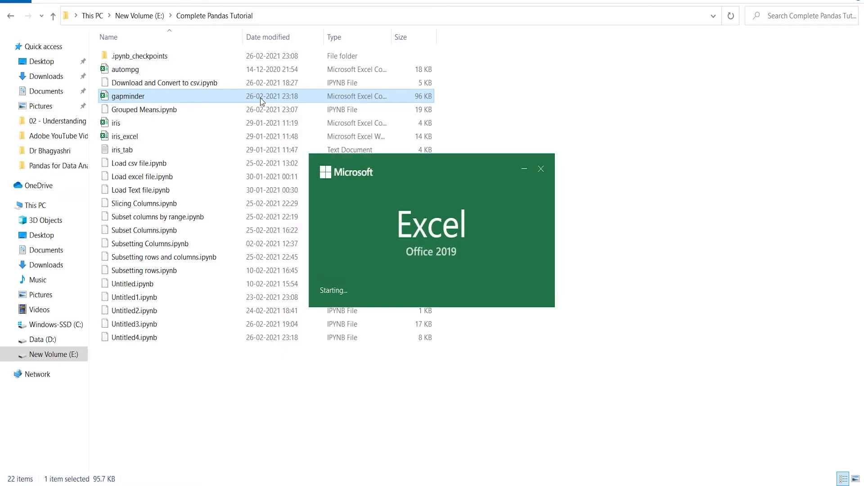
double_click(127, 96)
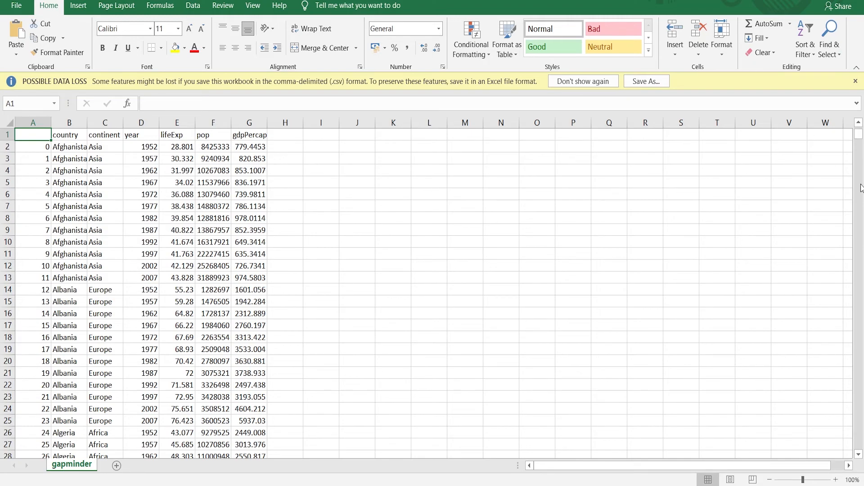
scroll("down", 3)
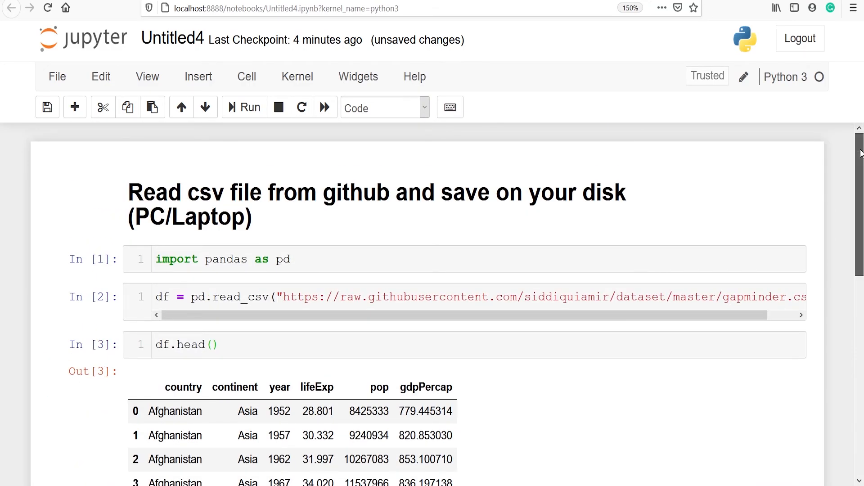
Scroll through the notebook down to the executed df.to_csv cell.
scroll("down", 3)
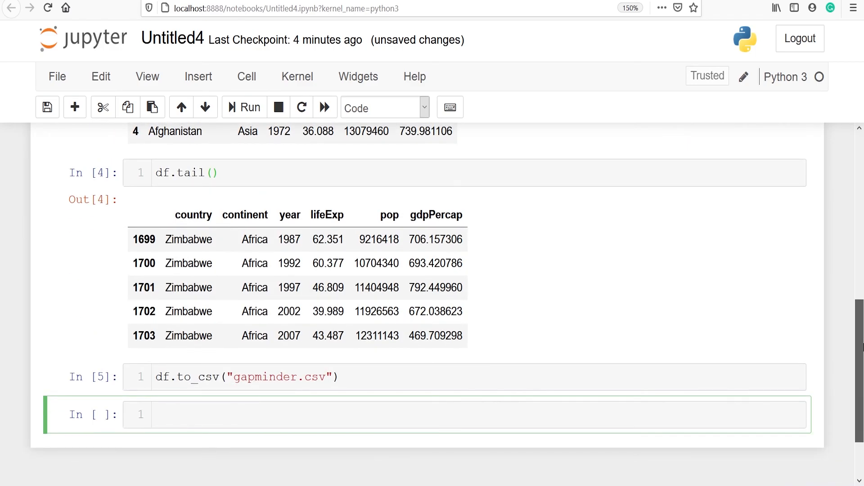
scroll("down", 3)
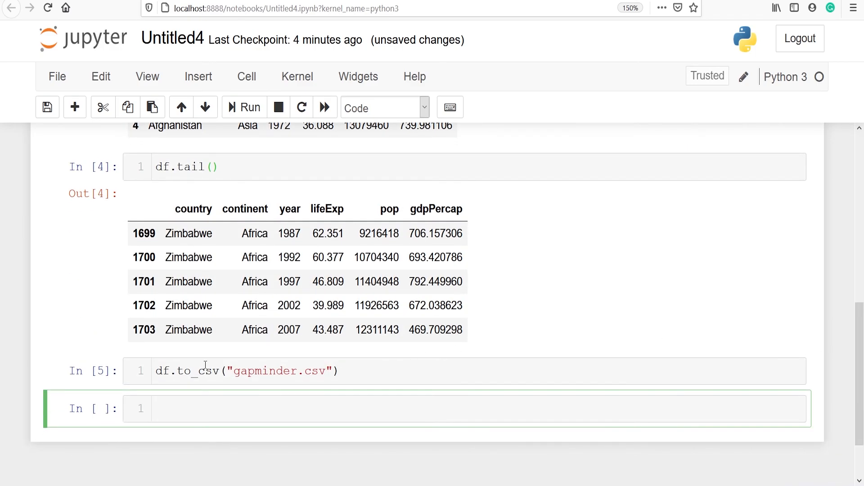